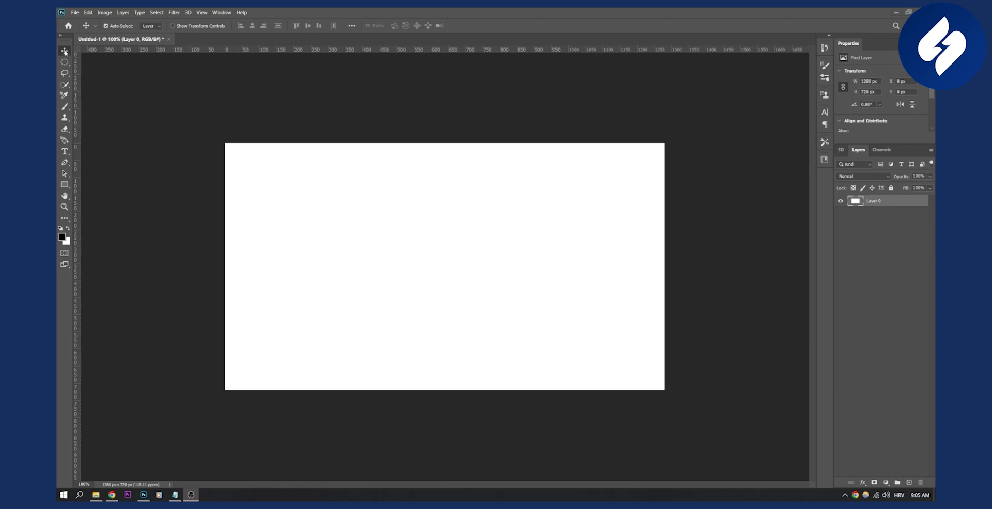
mouse_move(64, 51)
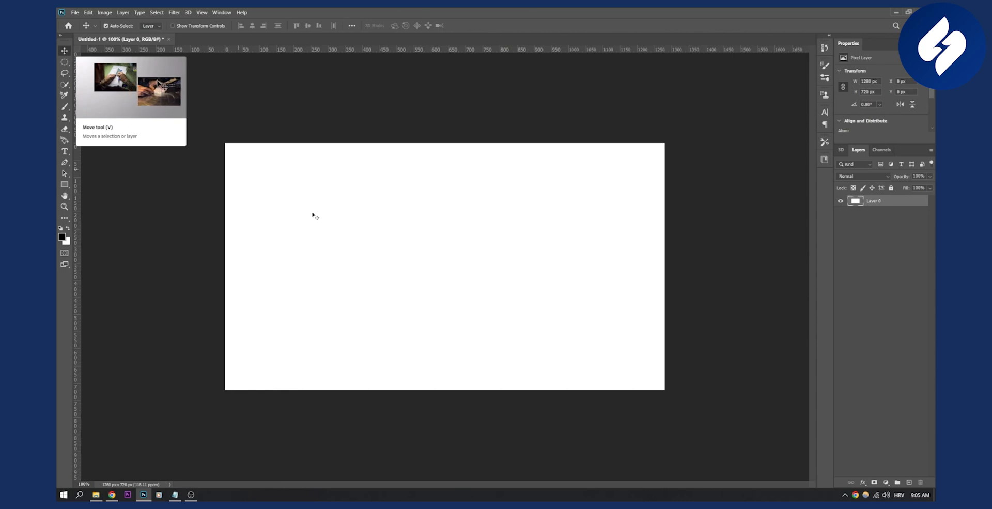
mouse_move(603, 255)
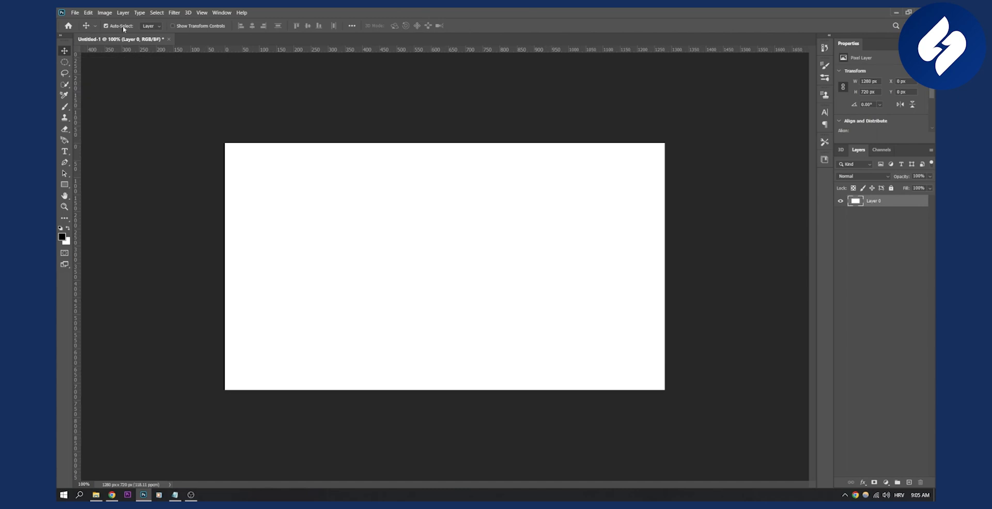
mouse_move(131, 30)
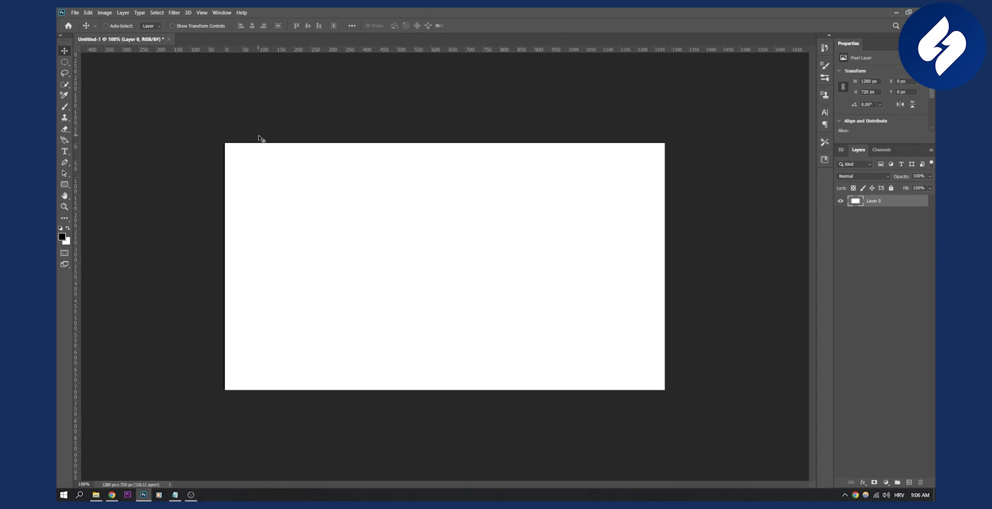
mouse_move(261, 151)
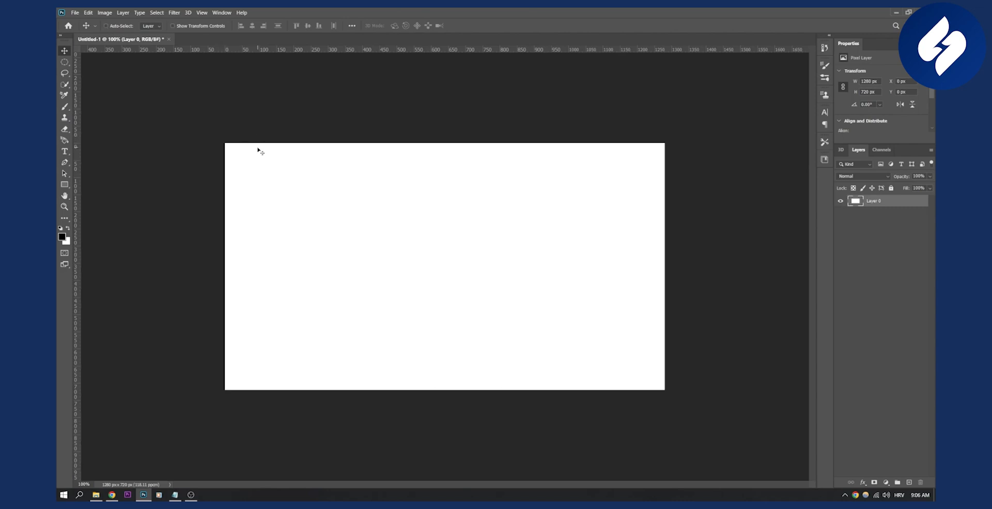
mouse_move(168, 112)
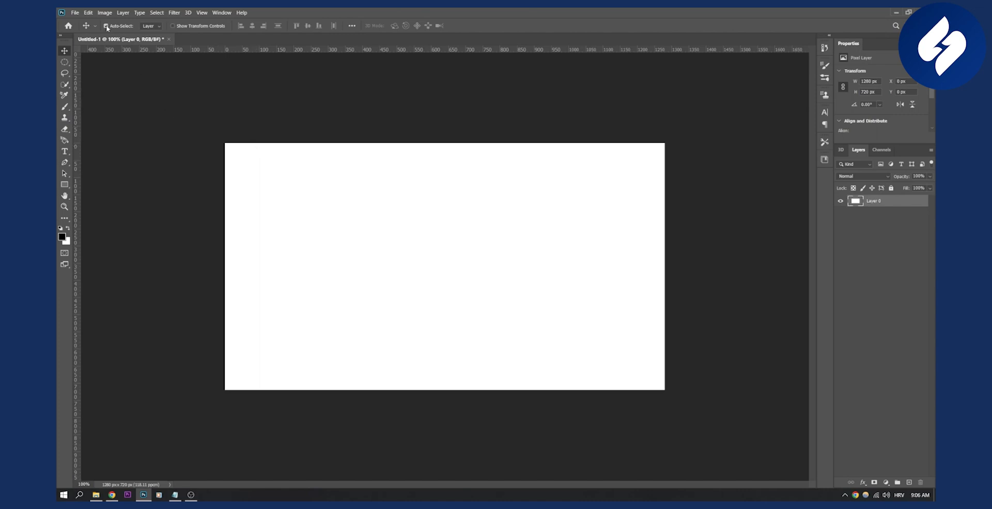
mouse_move(107, 25)
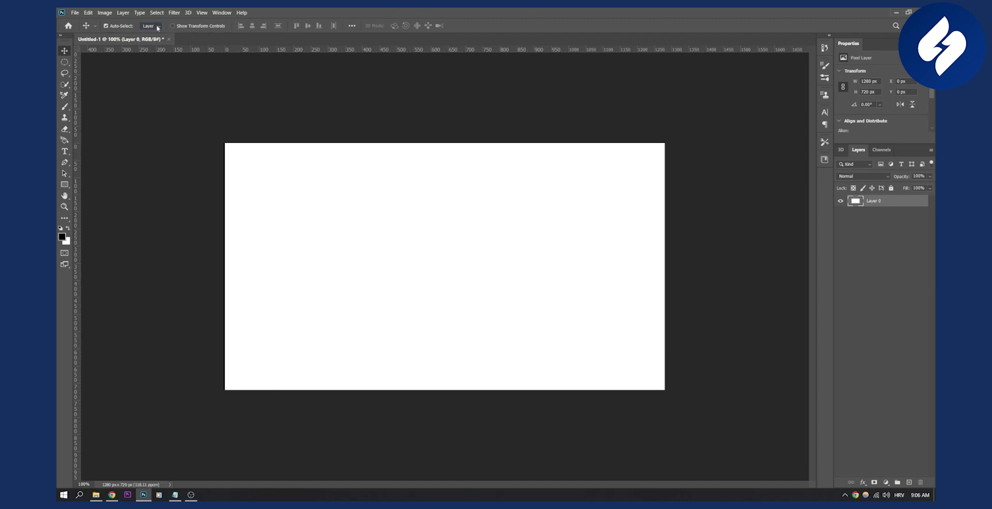
- Keep Auto-Select on Layer and enable Show Transform Controls for the canvas layer
left_click(150, 26)
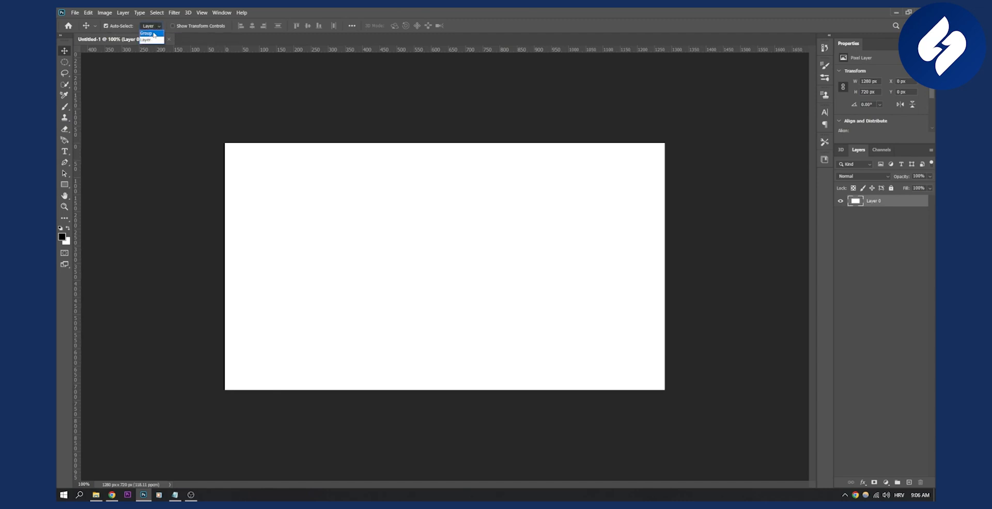
left_click(172, 24)
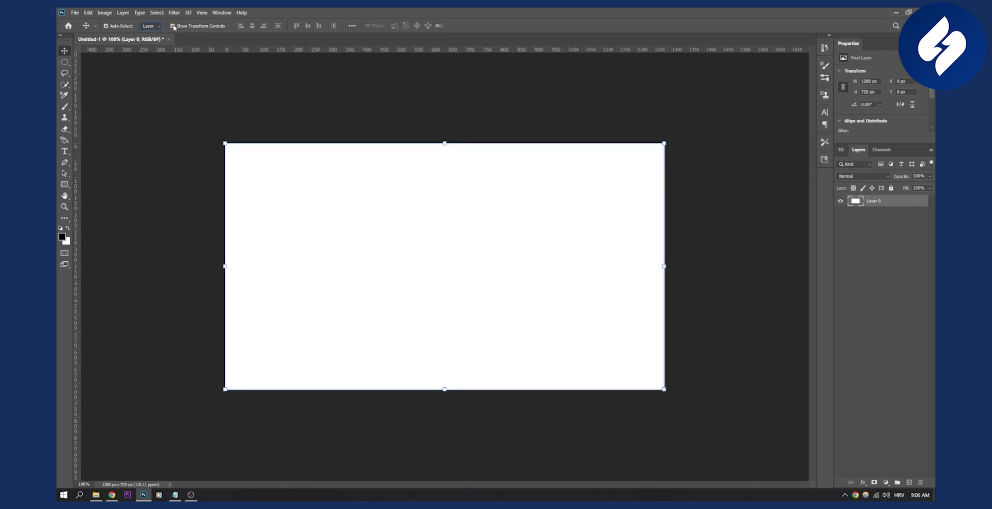